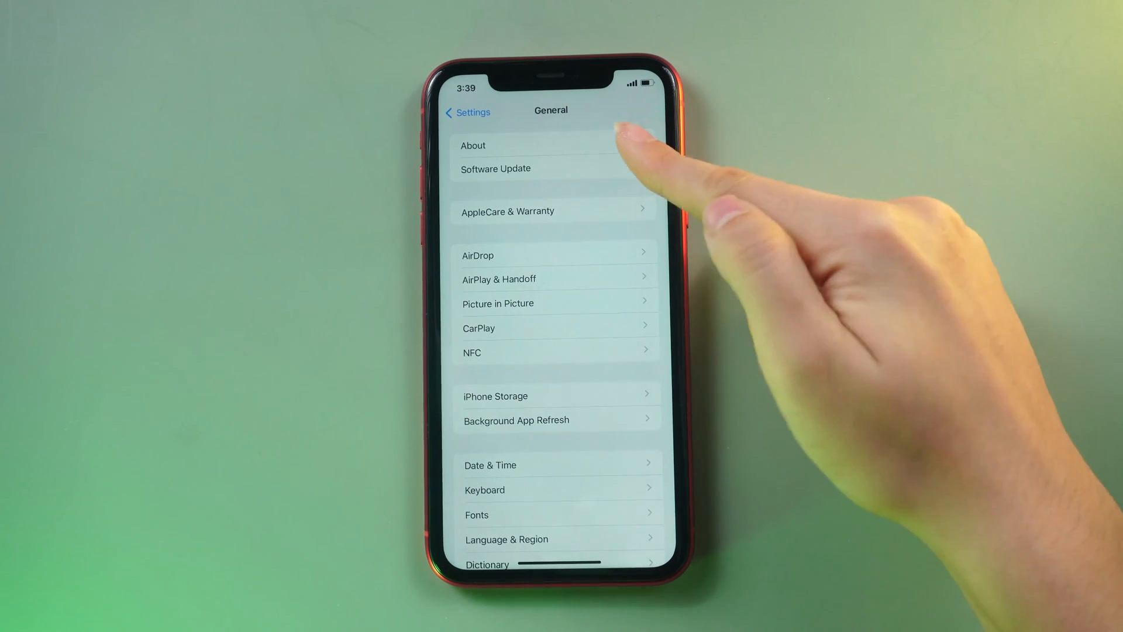
# View the iPhone 11 model in General > About, then open Siri & Search settings.
pyautogui.click(472, 146)
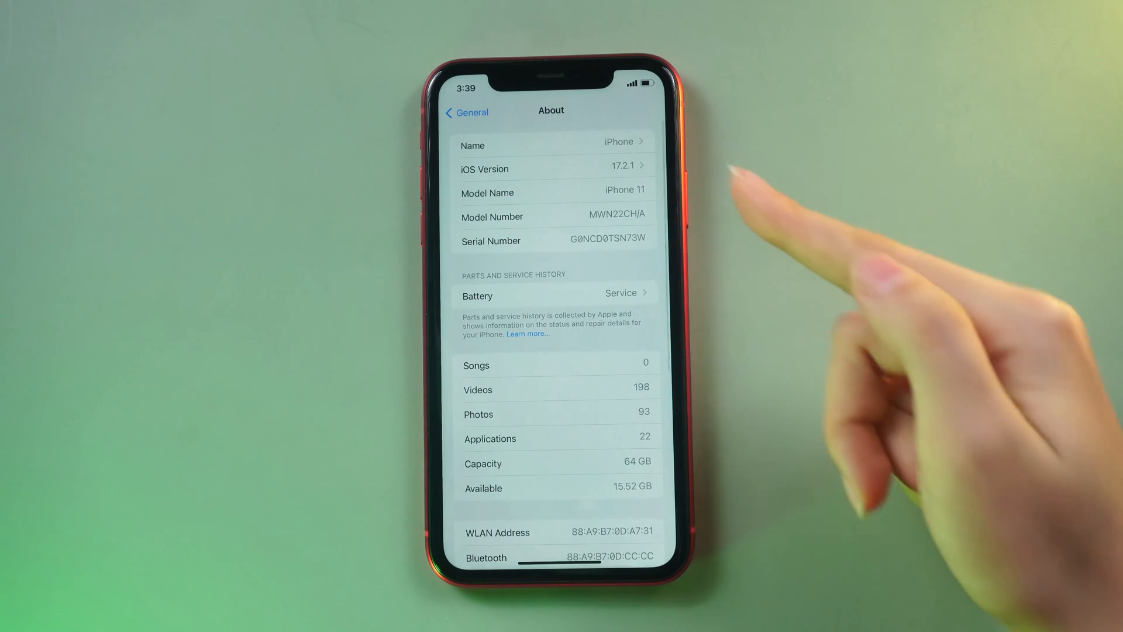
pyautogui.click(555, 168)
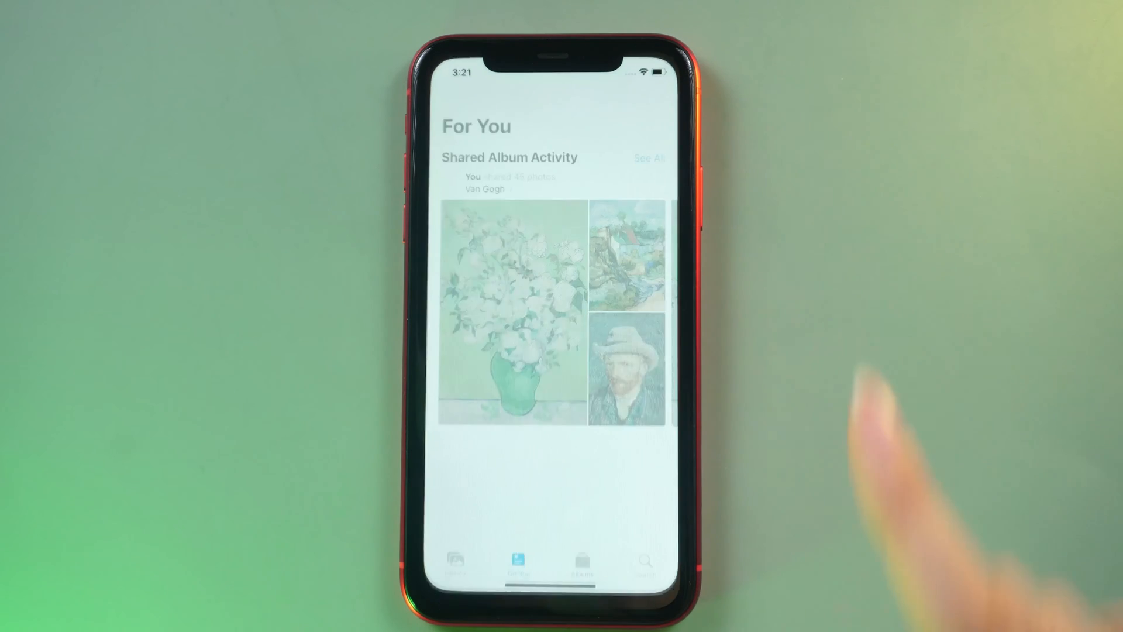
pyautogui.click(581, 561)
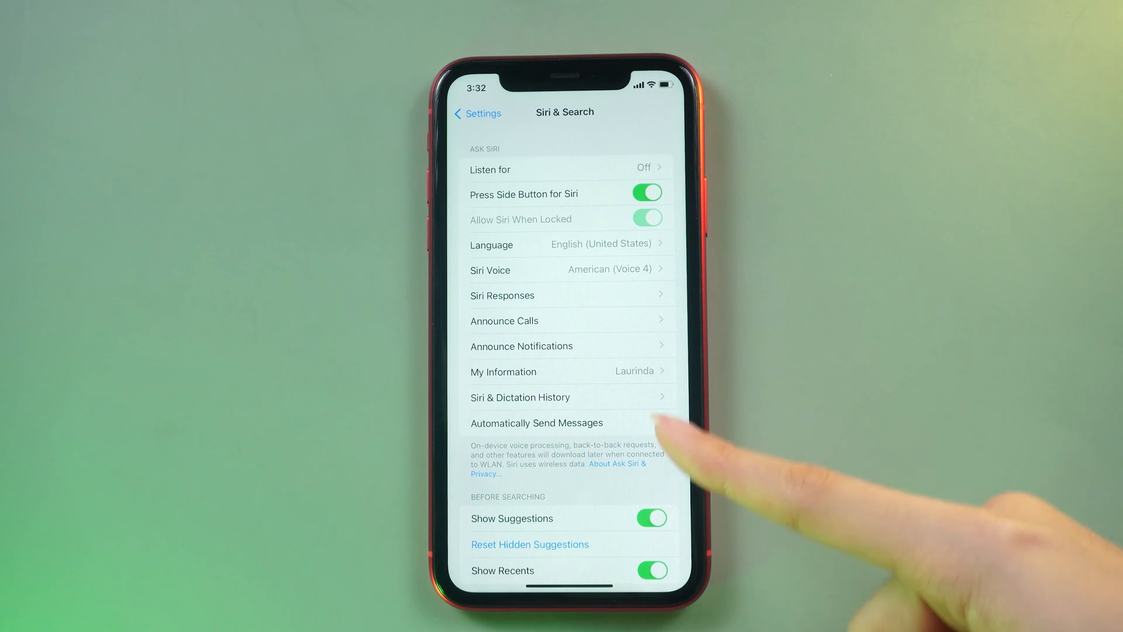
pyautogui.click(568, 169)
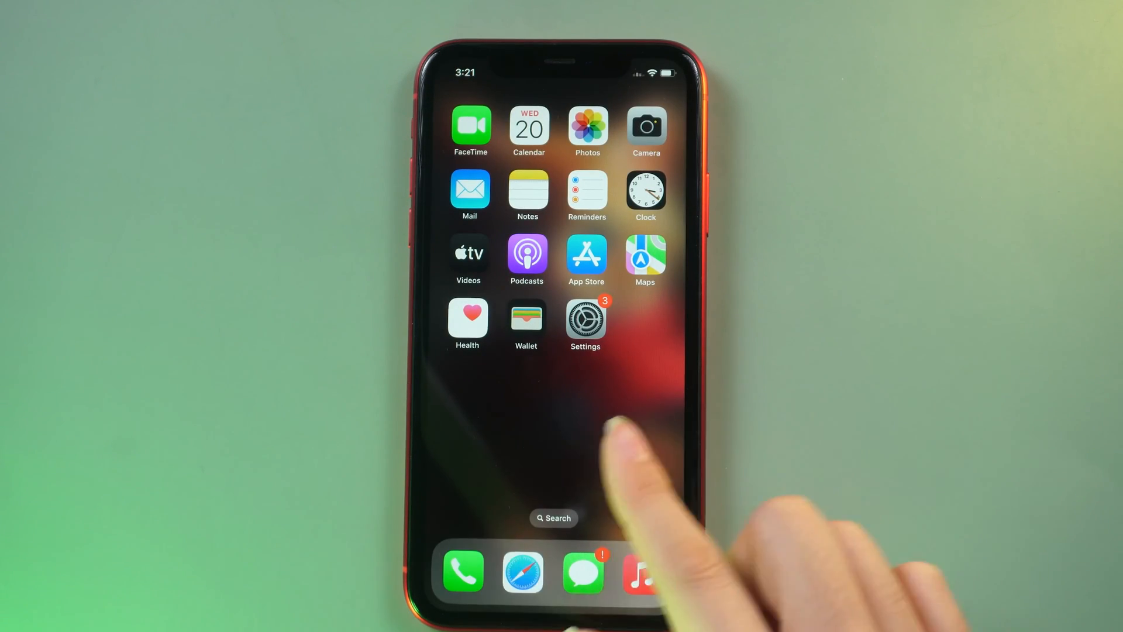
# Return to the iPhone Home Screen with its apps showing.
pyautogui.click(586, 126)
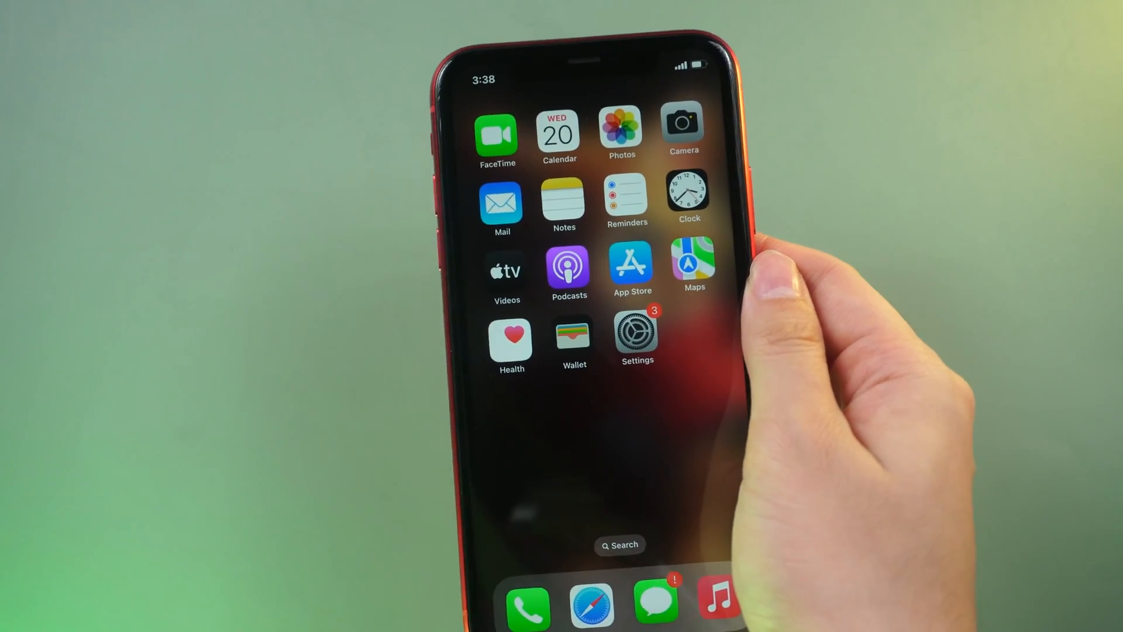
pyautogui.click(620, 132)
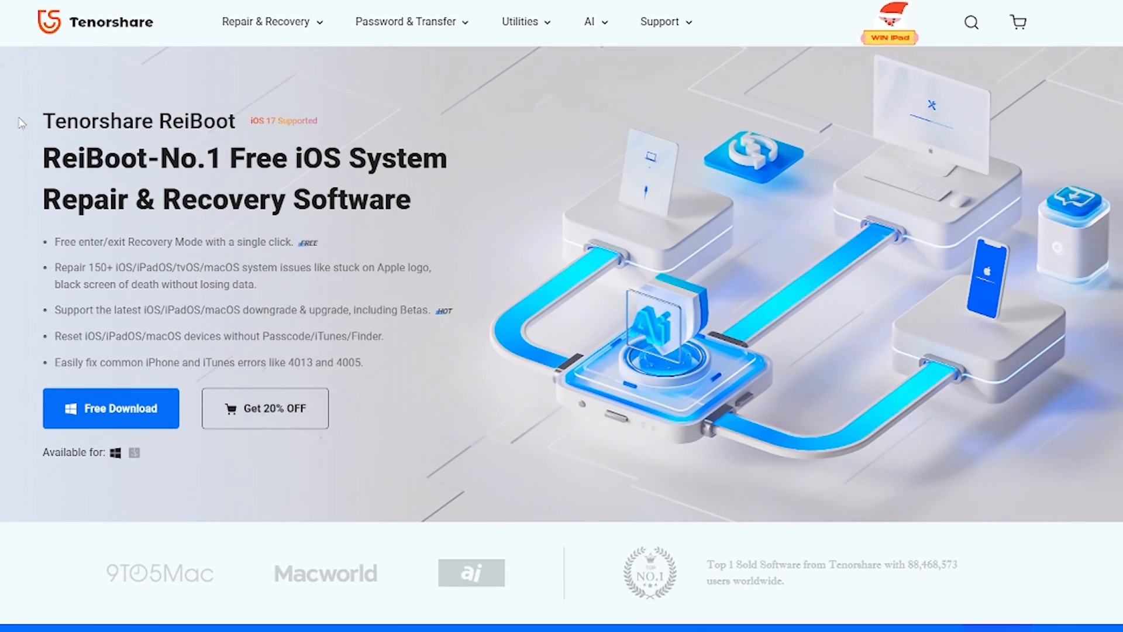
pyautogui.moveTo(746, 264)
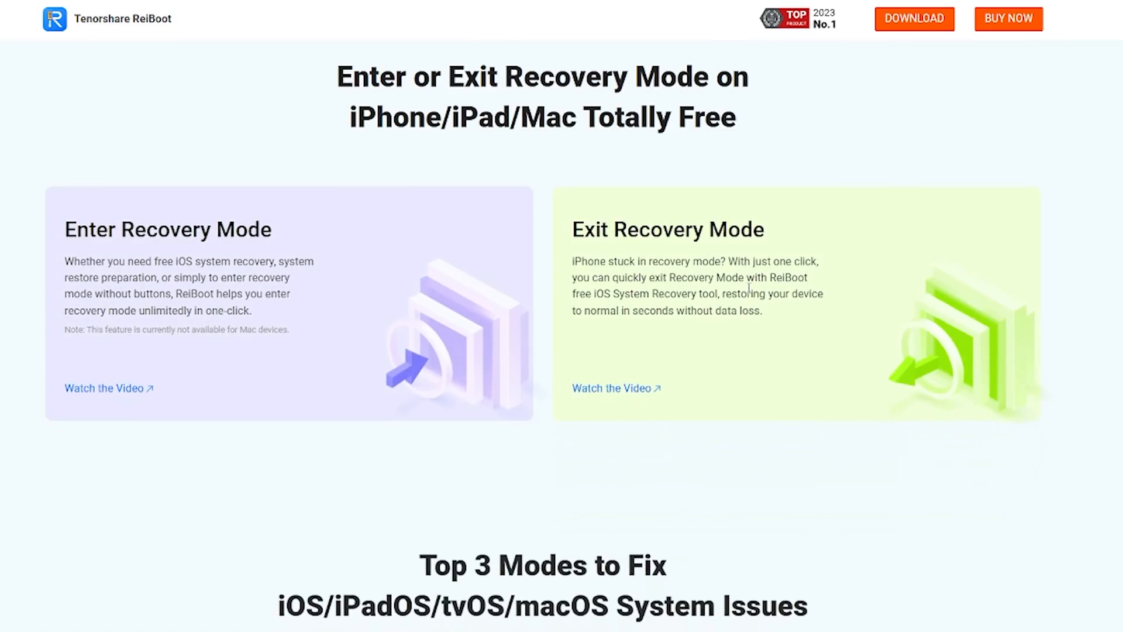
# Scroll the ReiBoot page down to the Recovery Mode and repair feature cards.
pyautogui.scroll(-3)
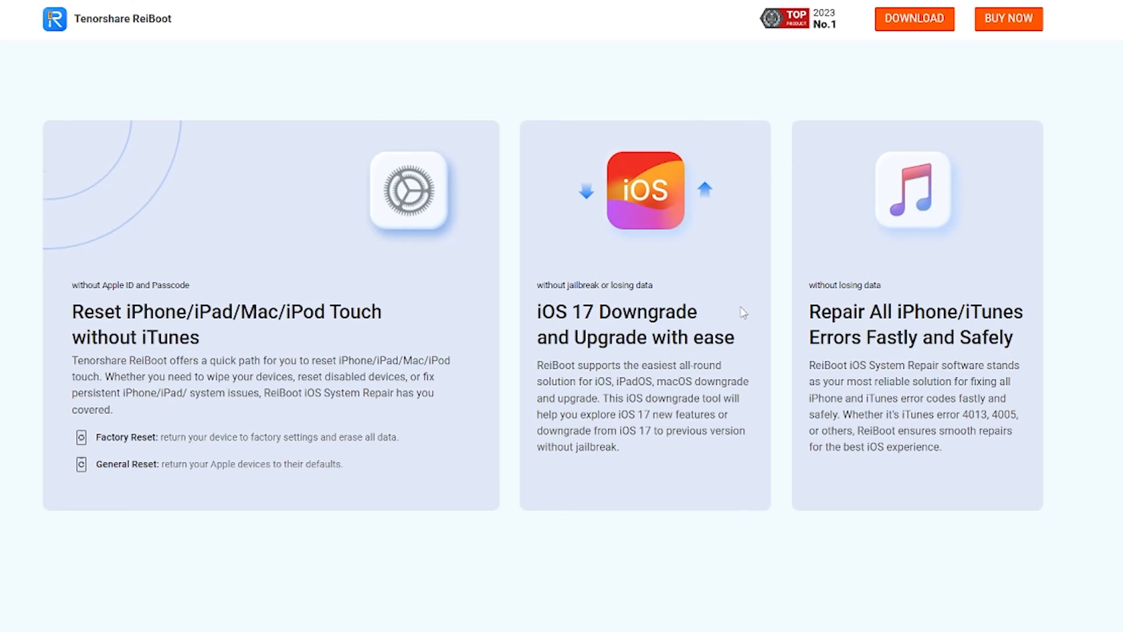